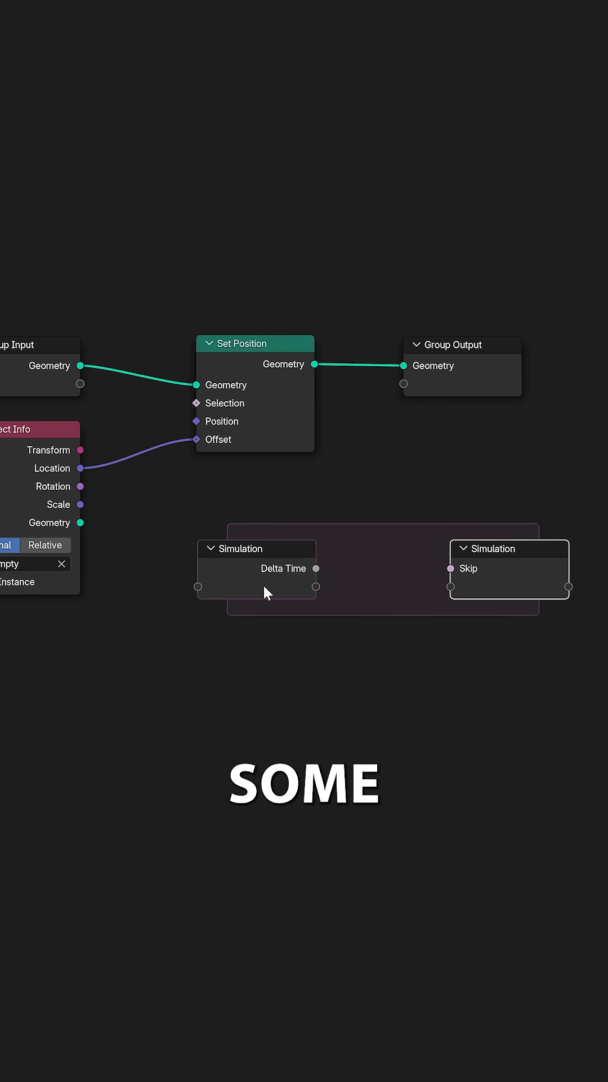
Link the Object Info Location output into the Simulation Output node's empty input socket.
drag(81, 467, 419, 589)
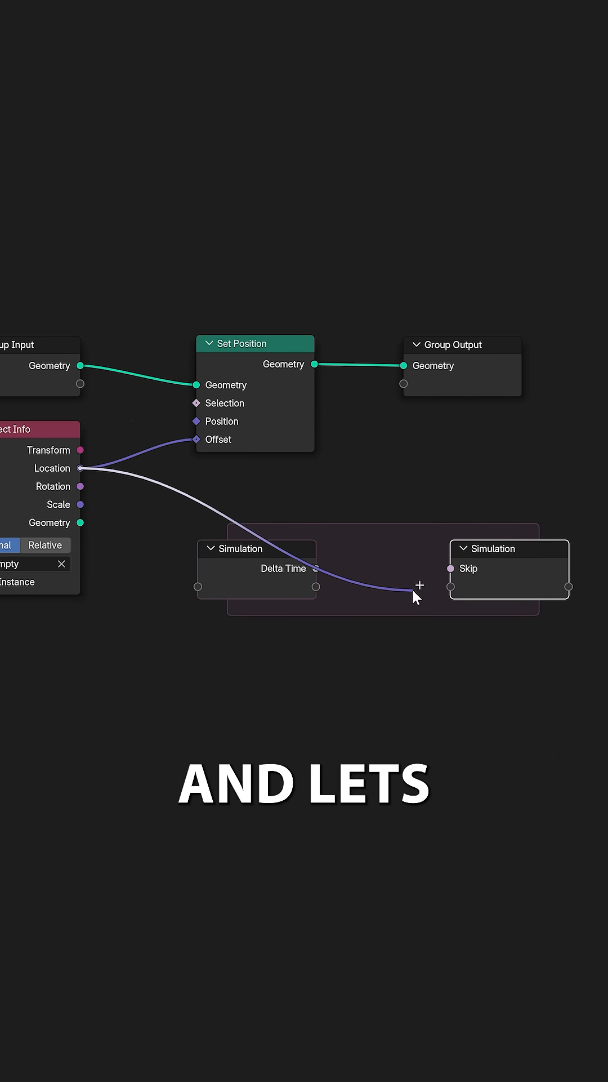